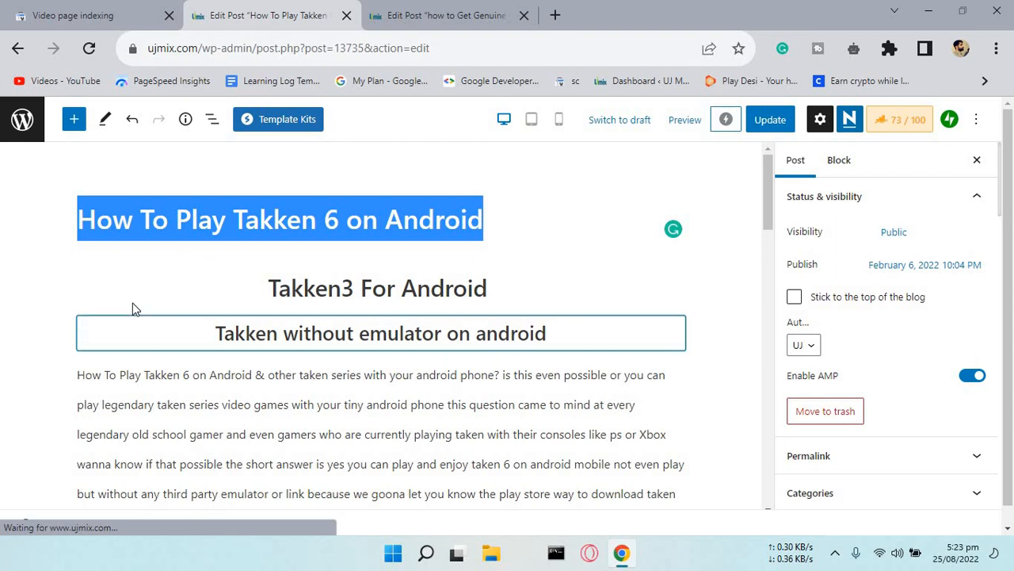
Step: Scroll down the Takken 6 post to the embedded YouTube video and add an empty block above it
scroll("down", 3)
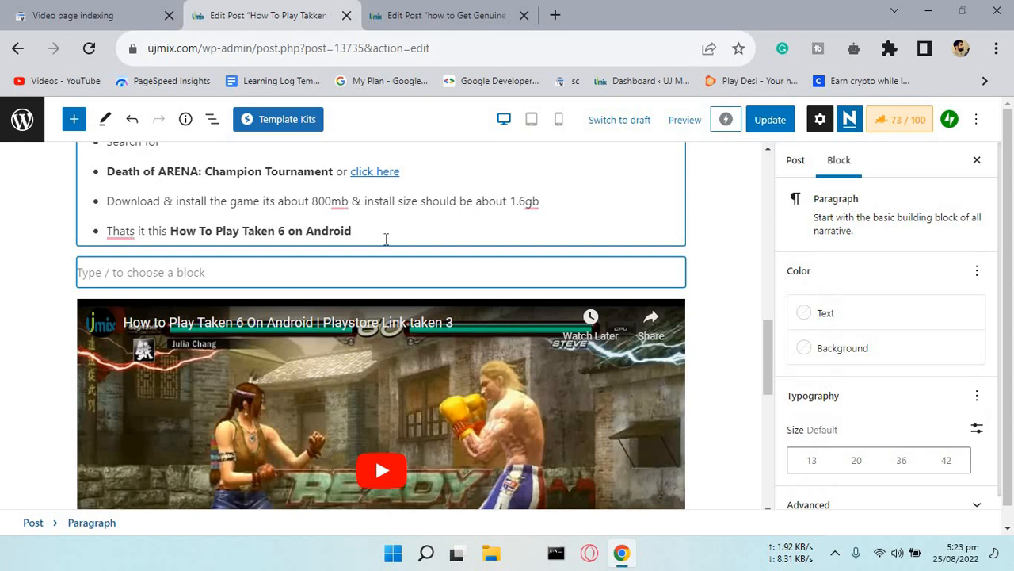
left_click(92, 15)
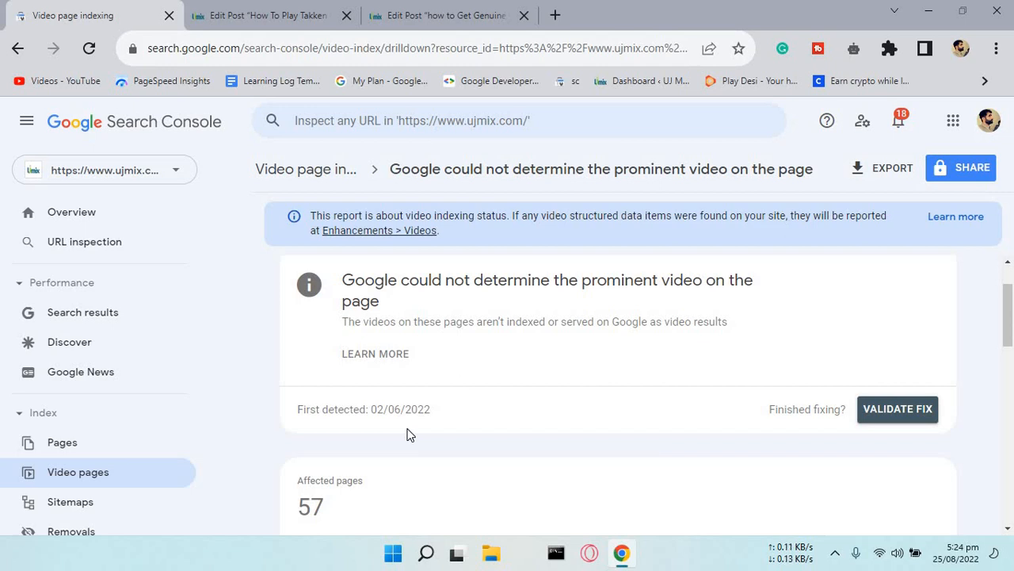